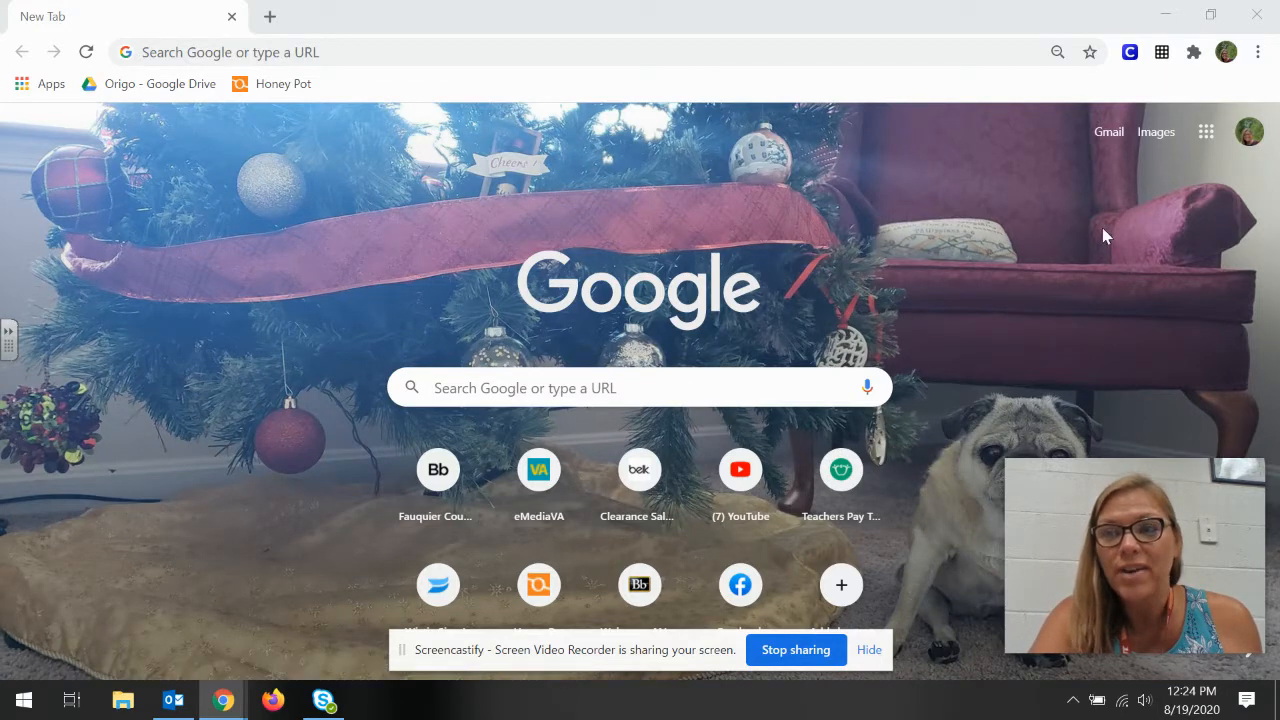
mouse_move(1206, 132)
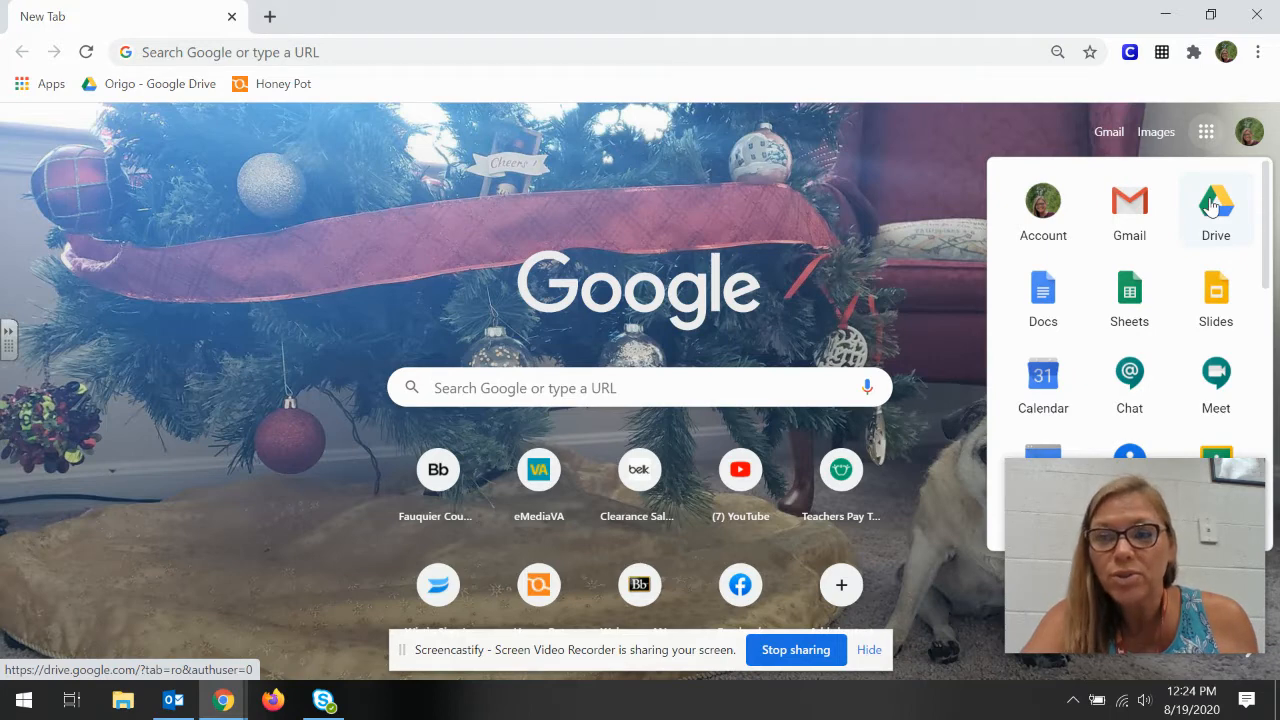
Step: Open Google Drive from the new tab page, landing on the My Drive file list
click(1216, 200)
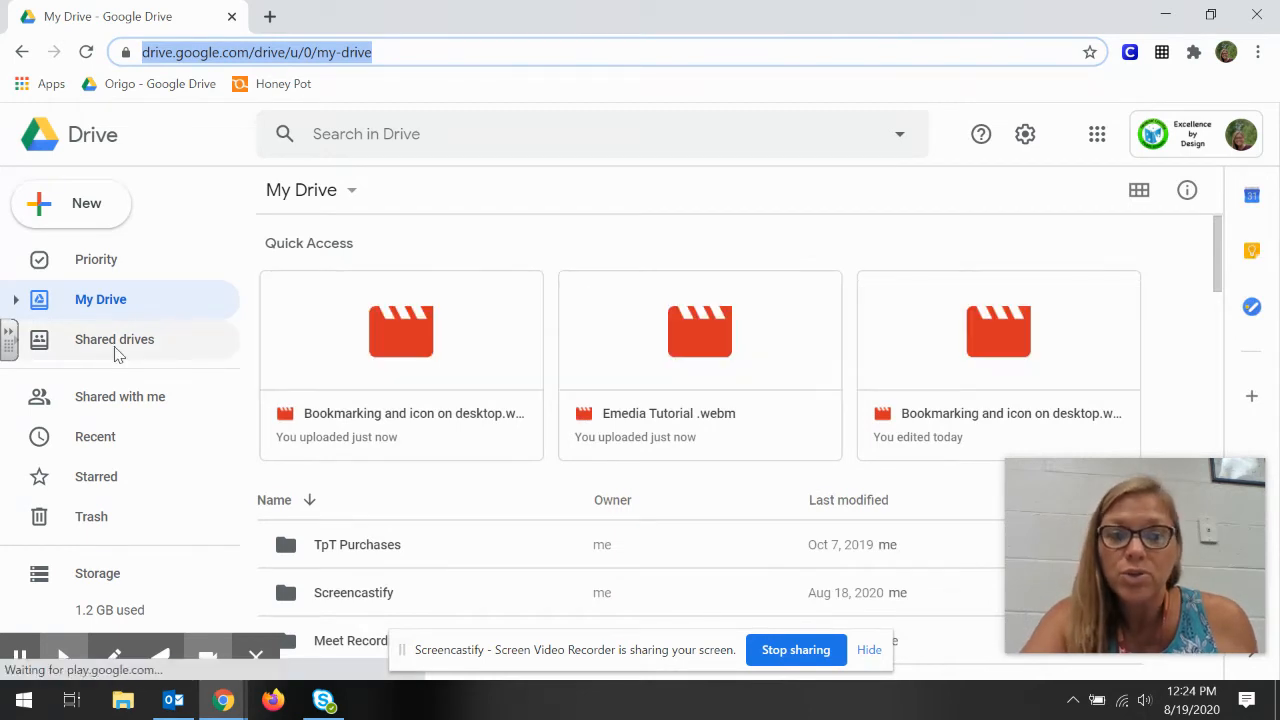
Step: From Shared drives, reach Math04's 2020-2021 Math 04 Pacing folder in the Math Pacing Guides K-8 drive
click(114, 340)
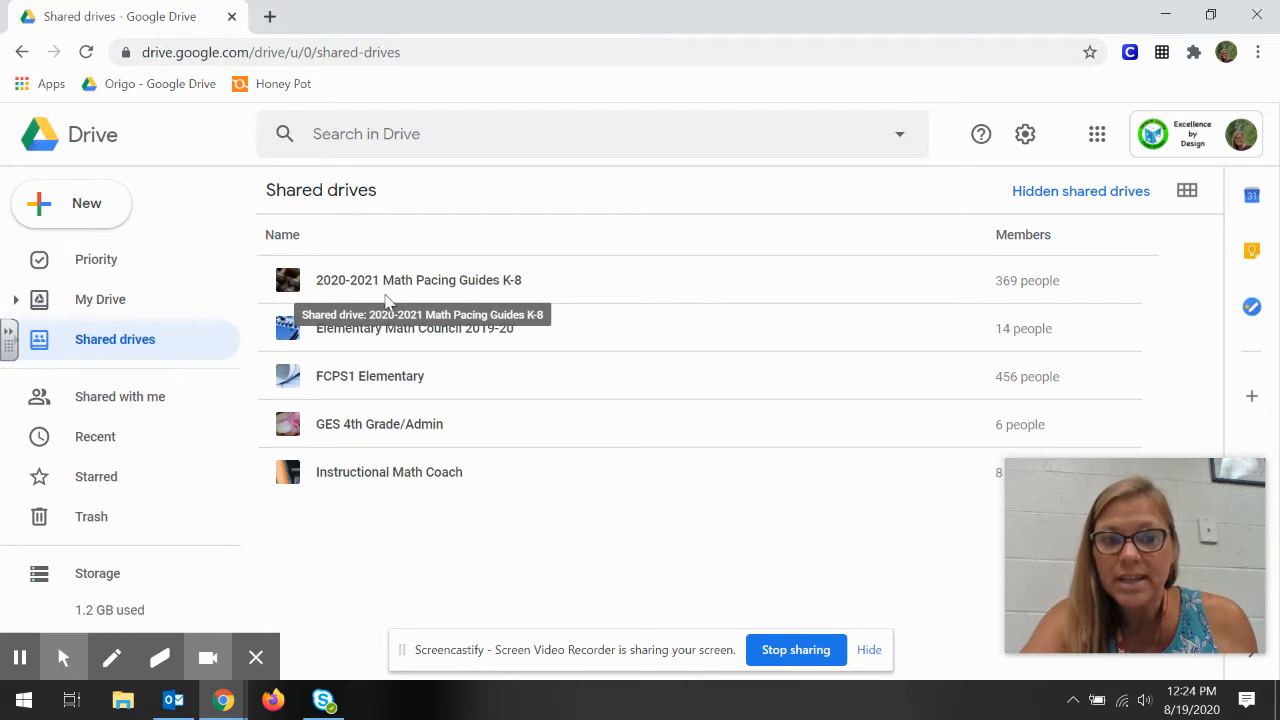
mouse_move(340, 292)
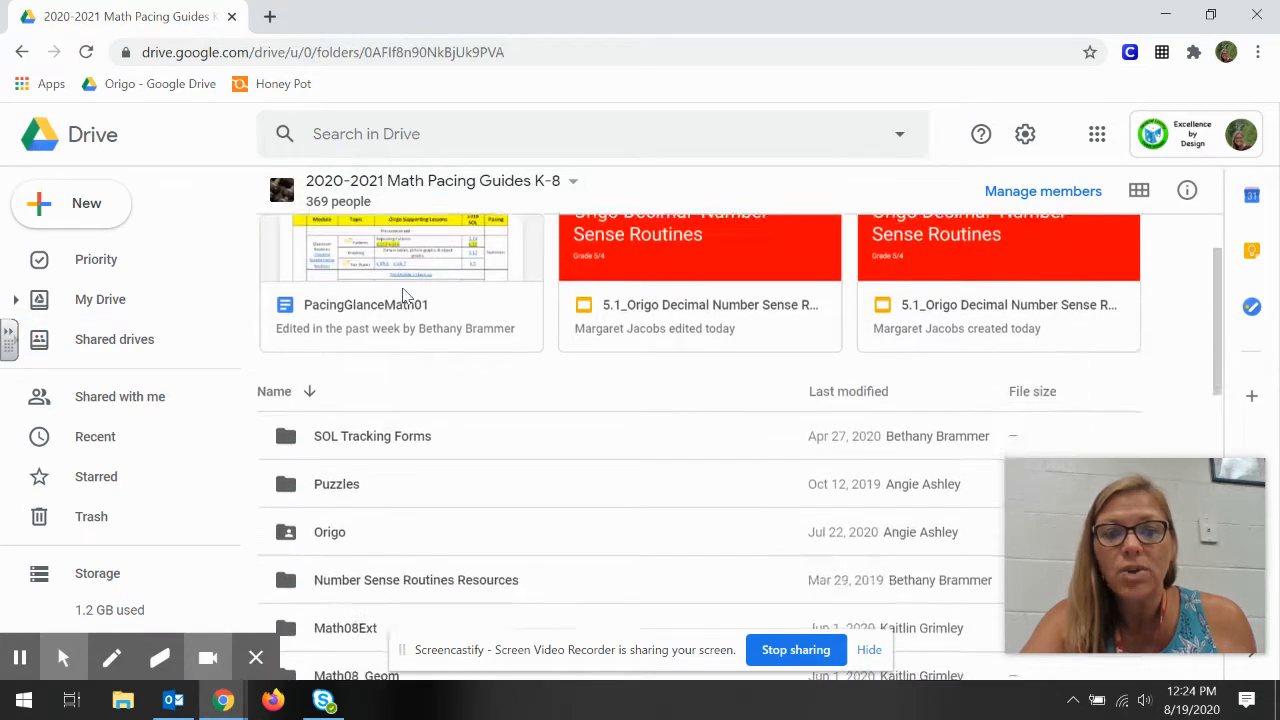
scroll(down, 3)
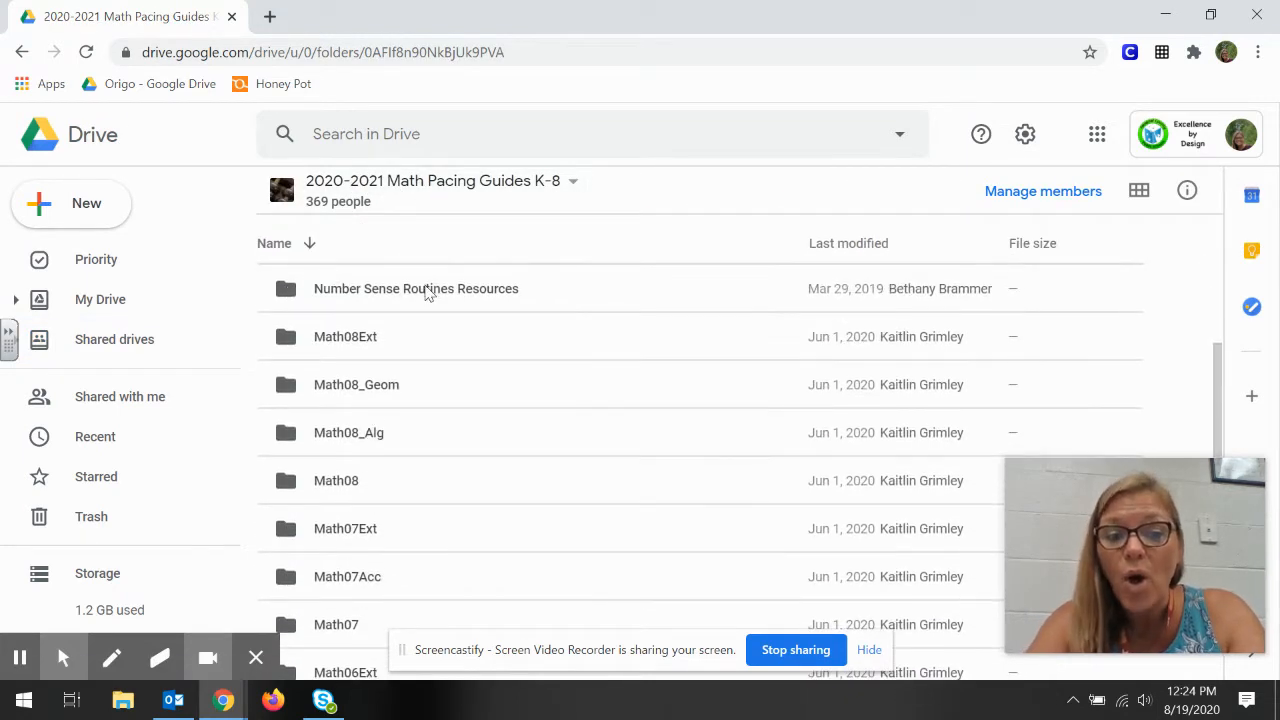
scroll(down, 3)
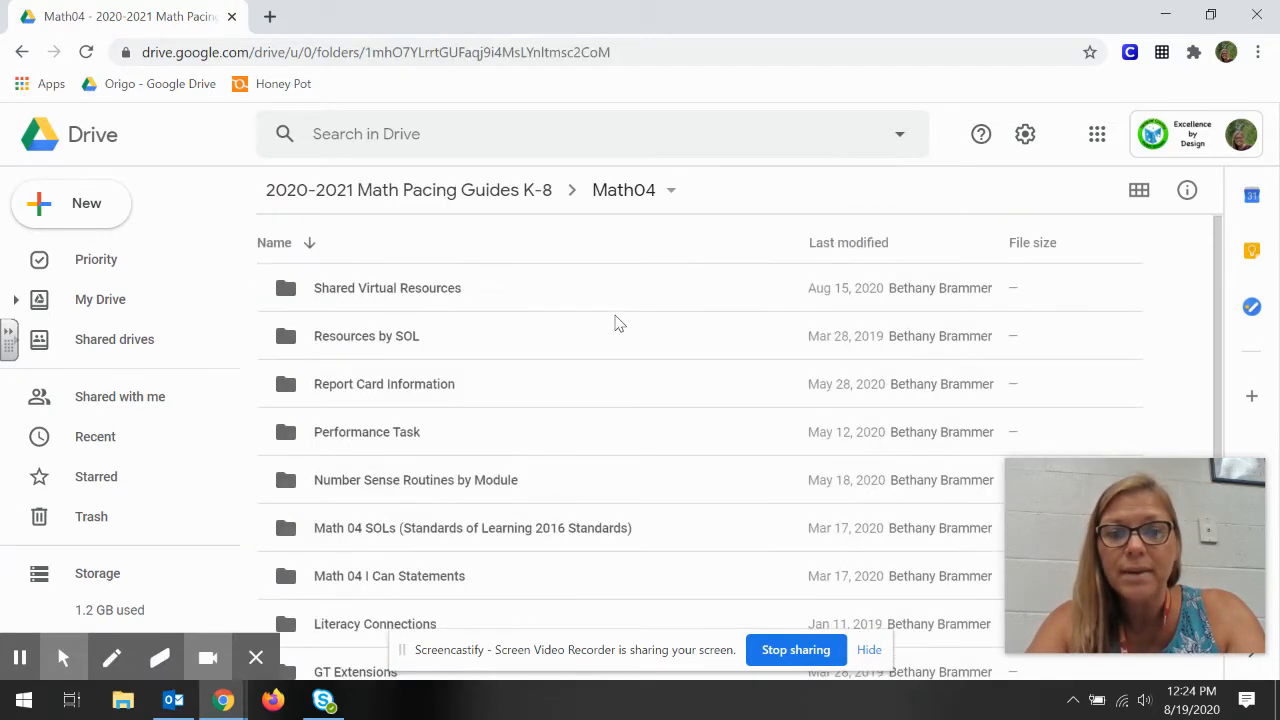
scroll(down, 3)
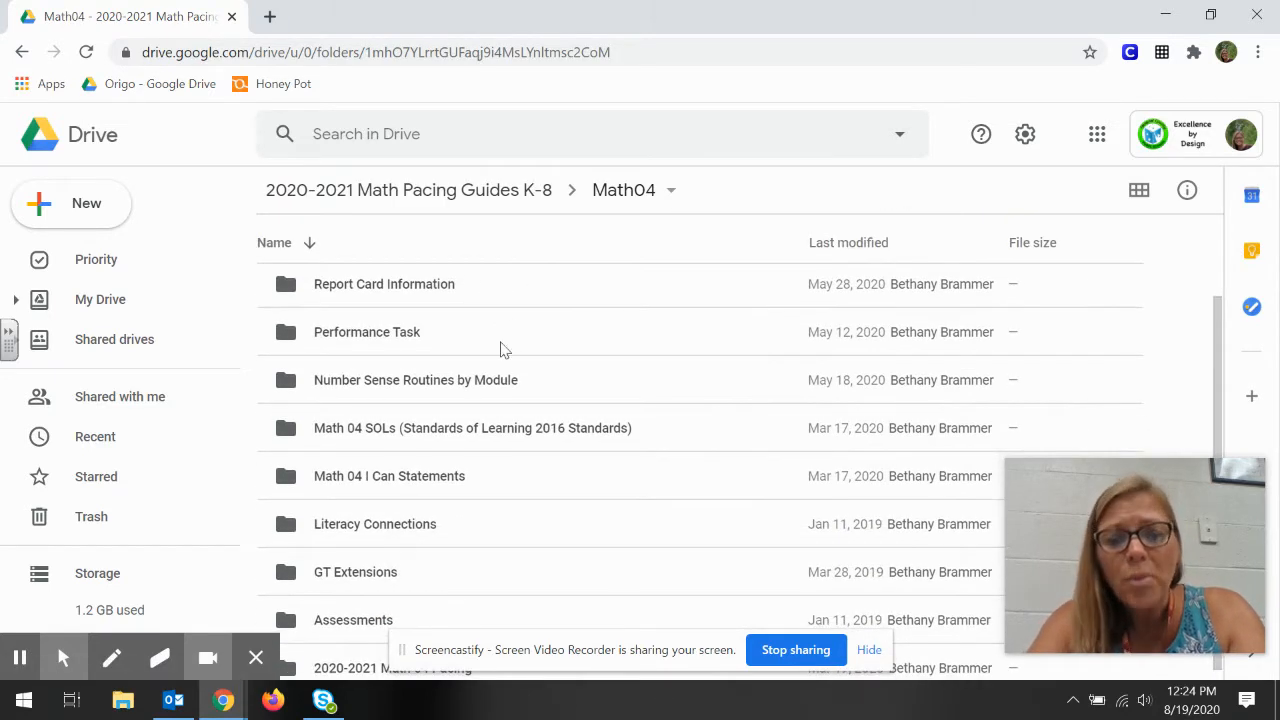
mouse_move(460, 496)
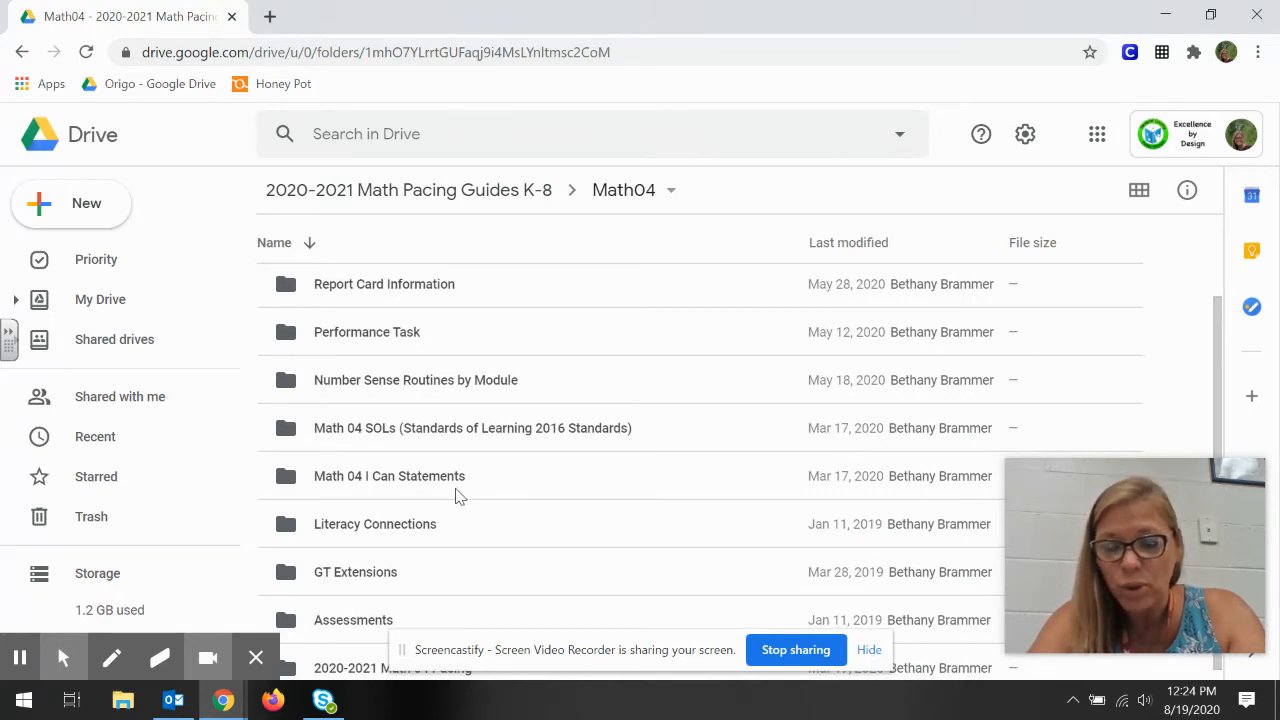
scroll(down, 3)
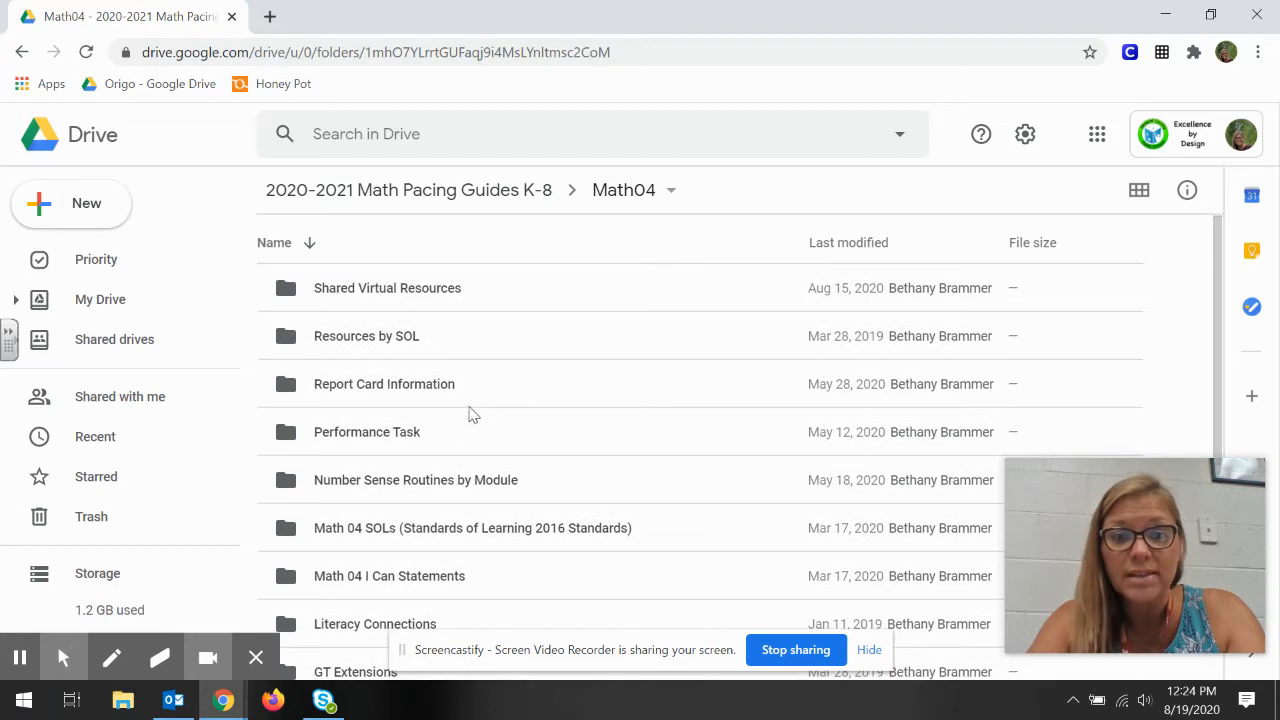
scroll(down, 3)
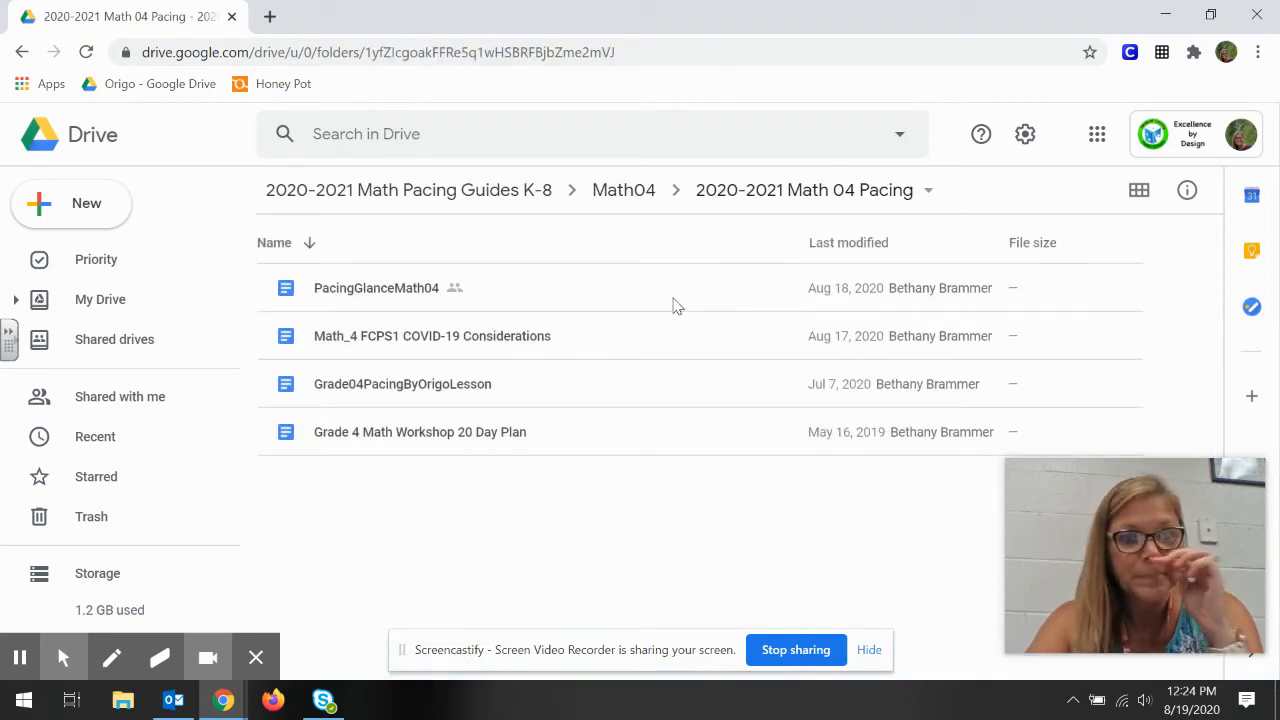
Step: Open PacingGlanceMath04 in Google Docs and bring the Math 4 Pacing 2020-2021 table into view
double_click(376, 288)
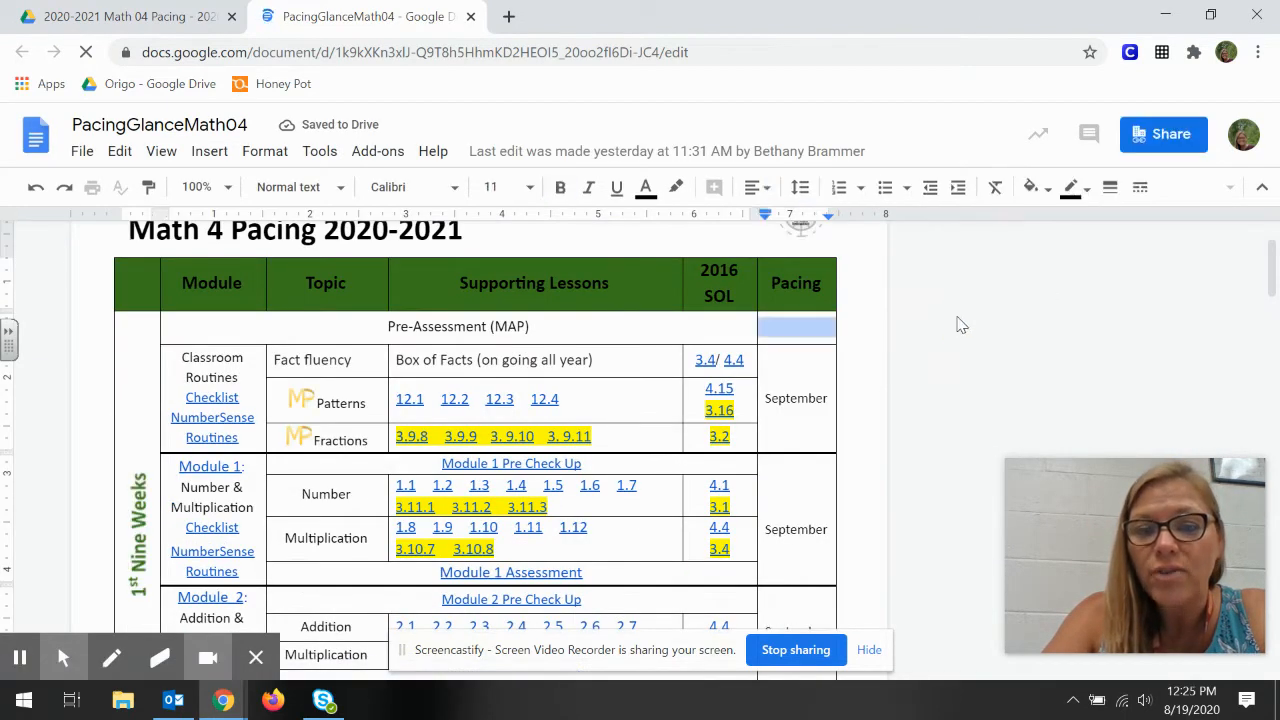
scroll(down, 3)
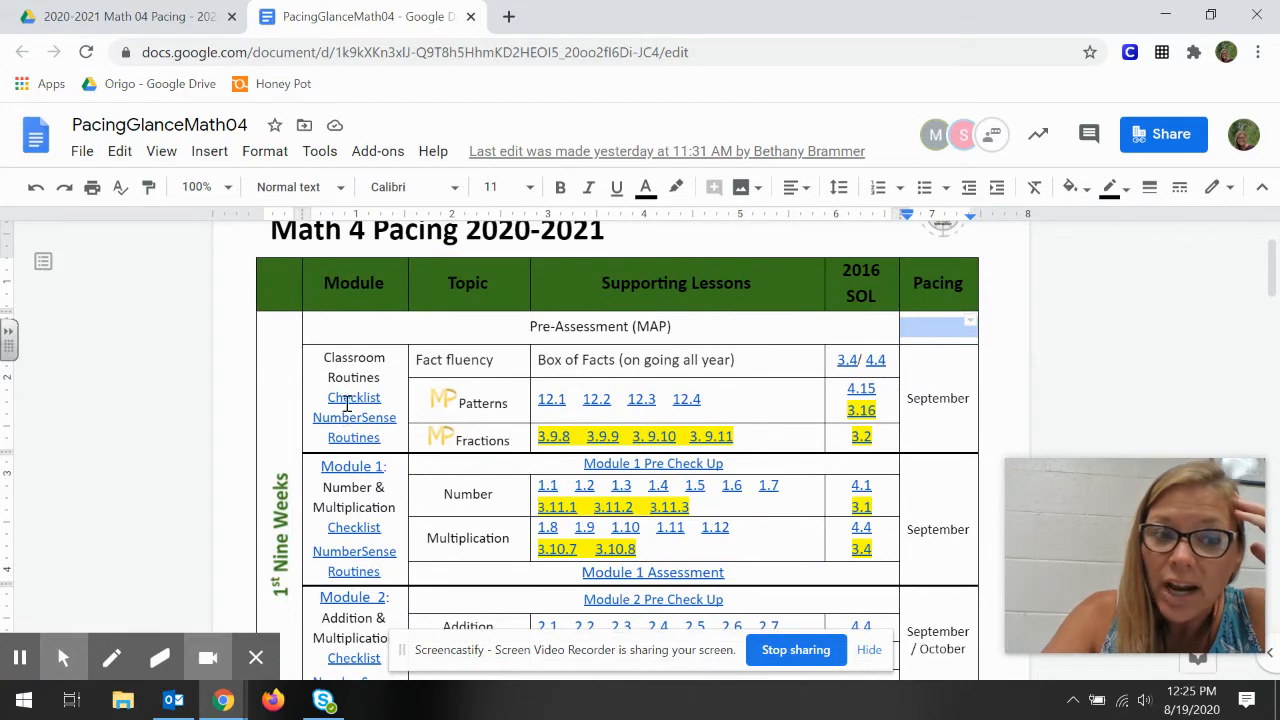
Step: Open the Classroom Routines 04.00_Checklist link in its own tab, then return to the pacing table
click(354, 396)
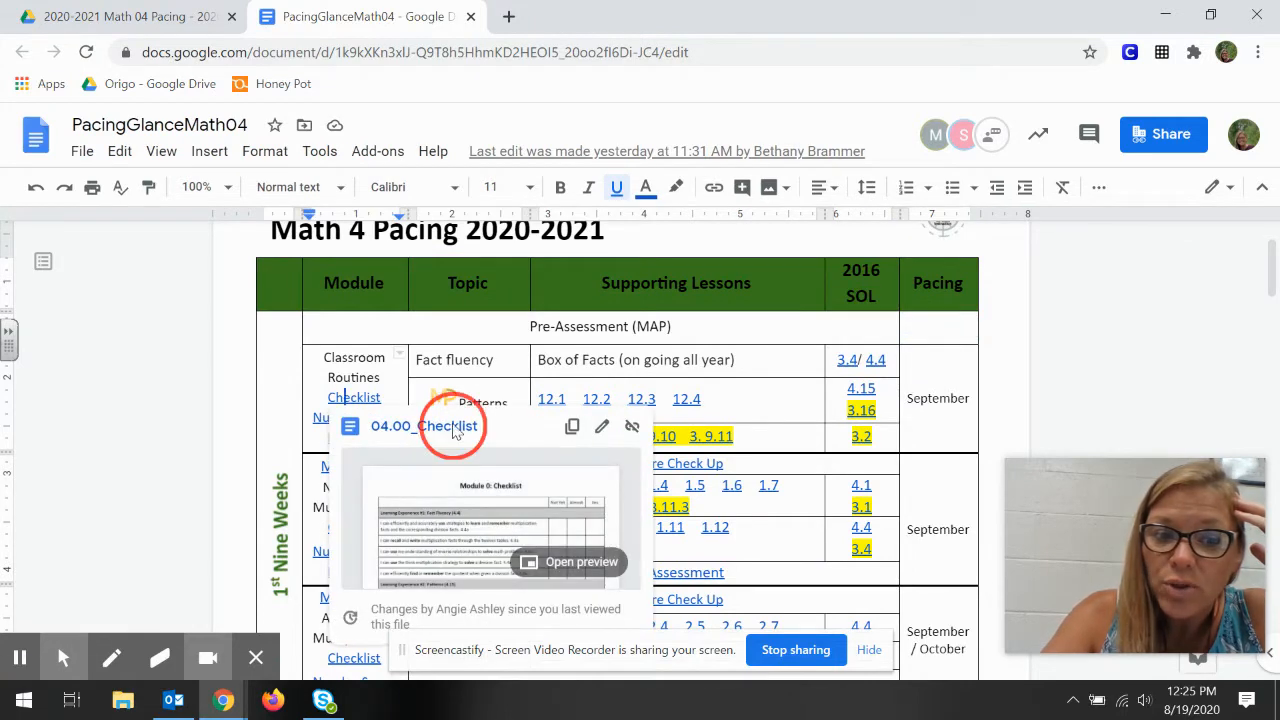
click(448, 424)
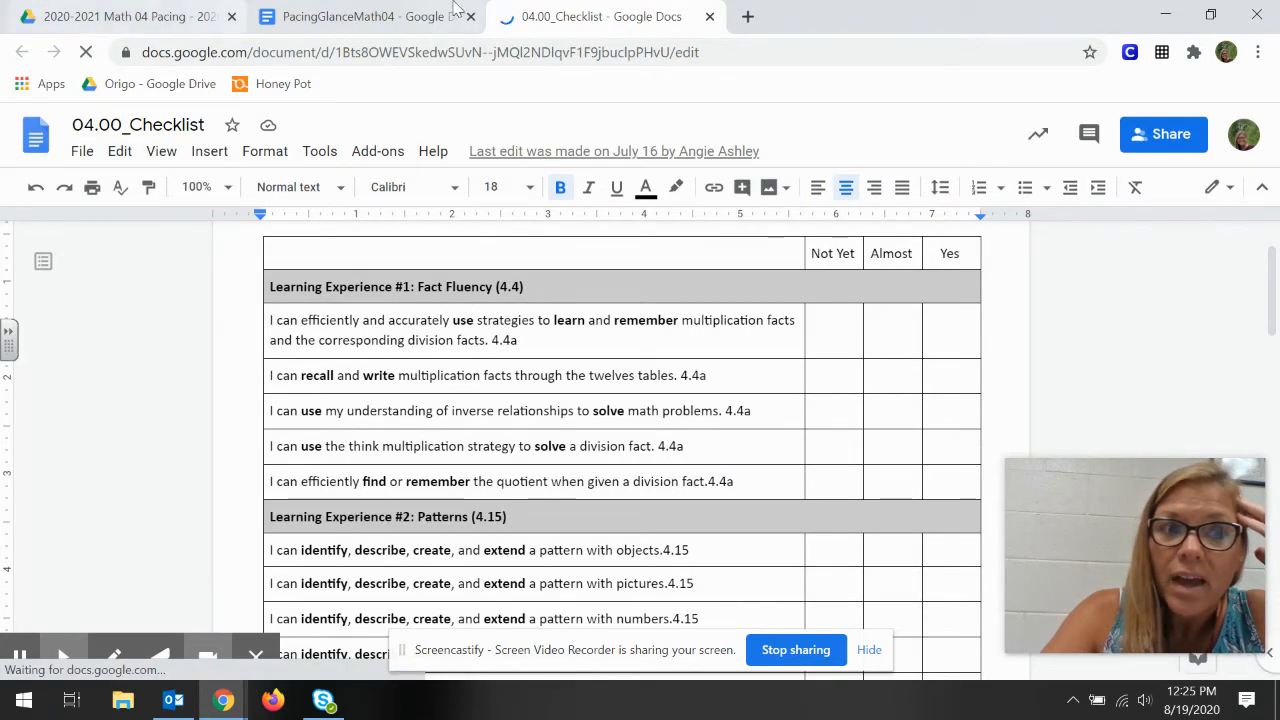
click(360, 16)
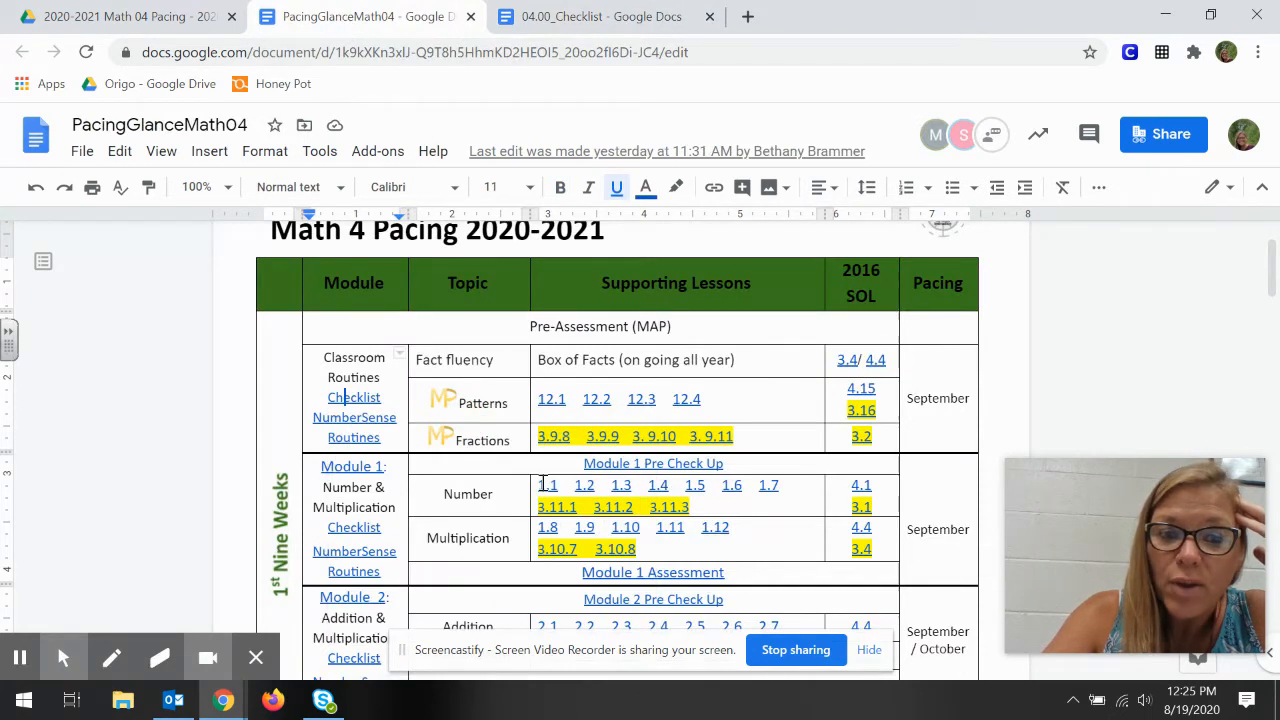
click(548, 486)
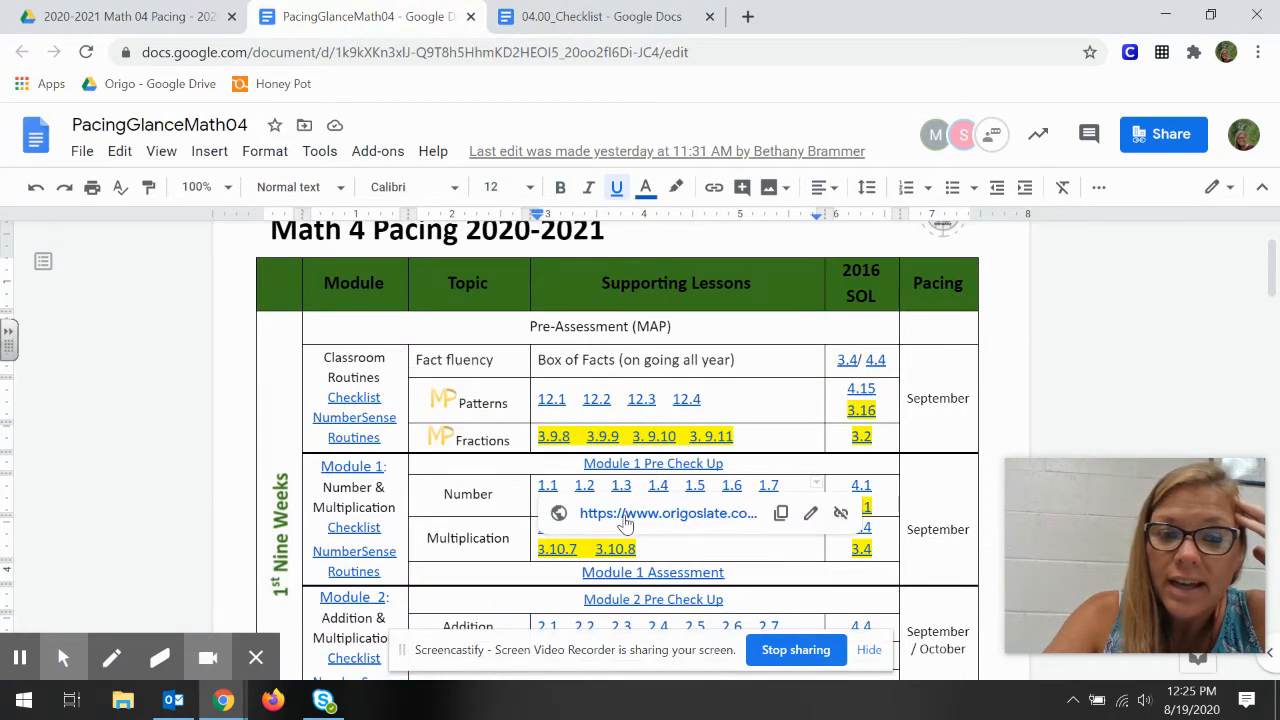
Step: Follow a Module 1 lesson link to ORIGO Slate and sign in
click(668, 512)
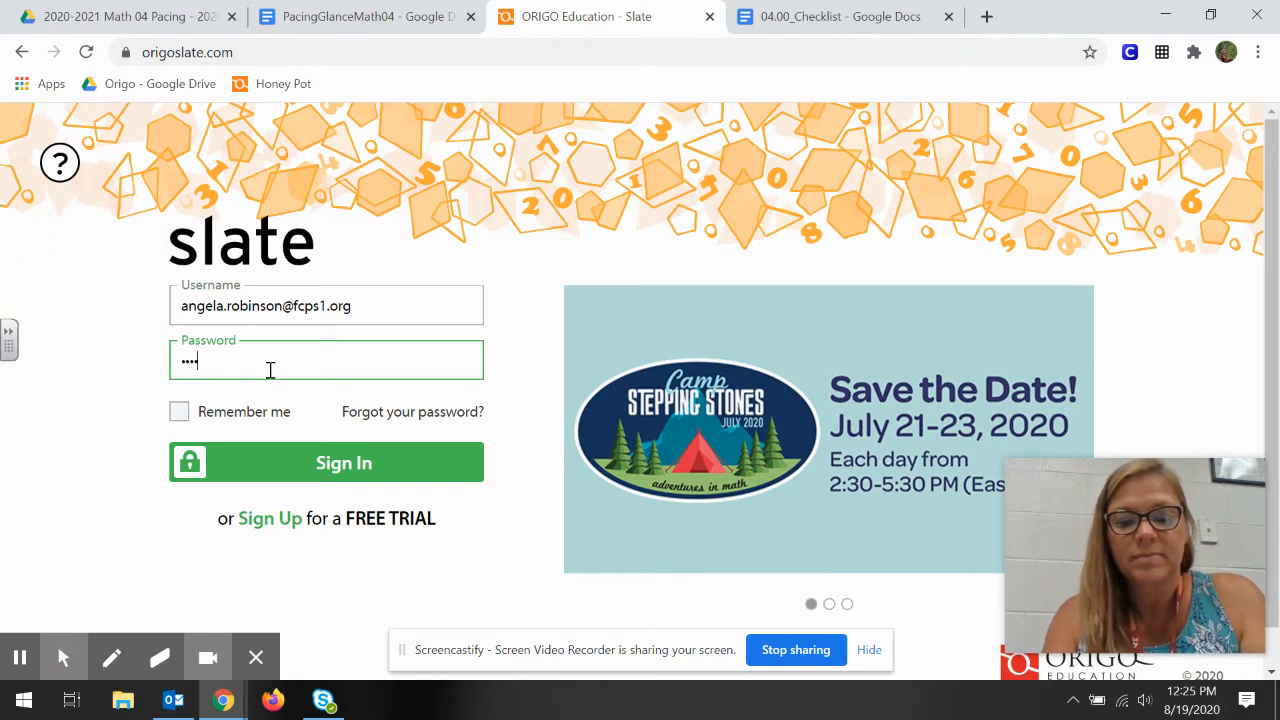
click(326, 462)
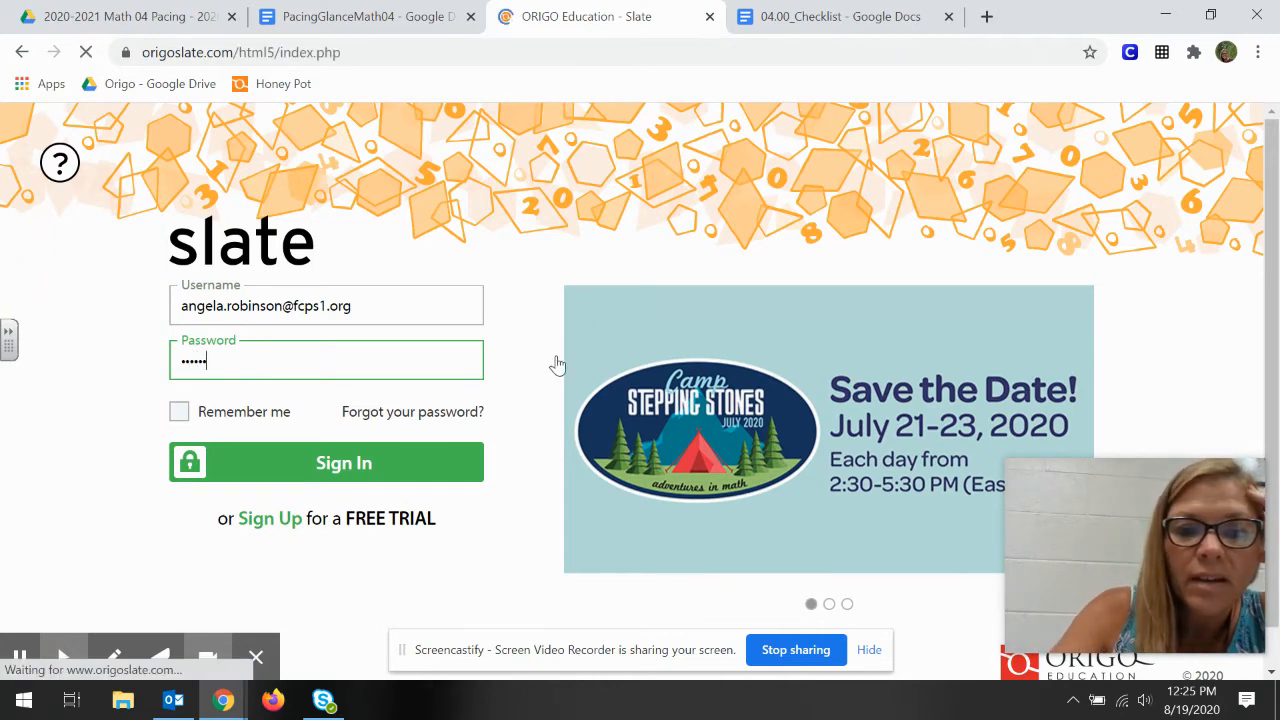
click(326, 462)
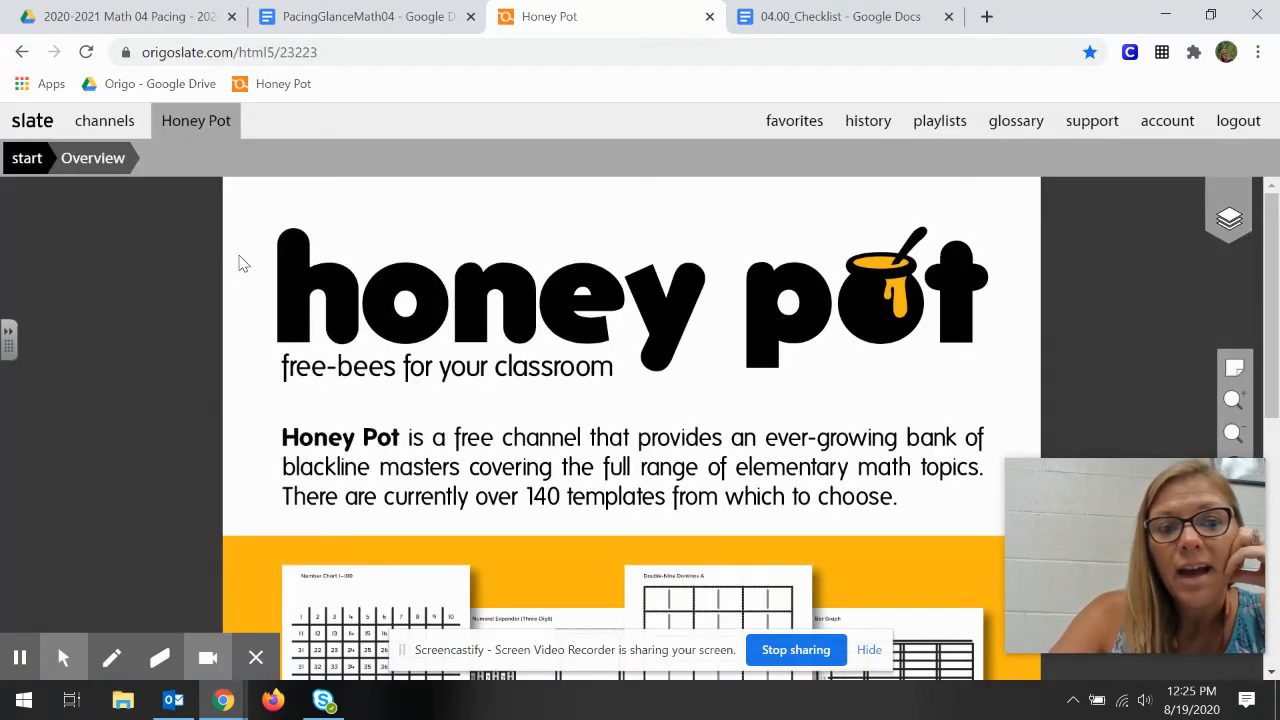
Step: From the pacing guide, open Grade 4 Lesson 1.1 in Slate, then return to the guide
click(360, 16)
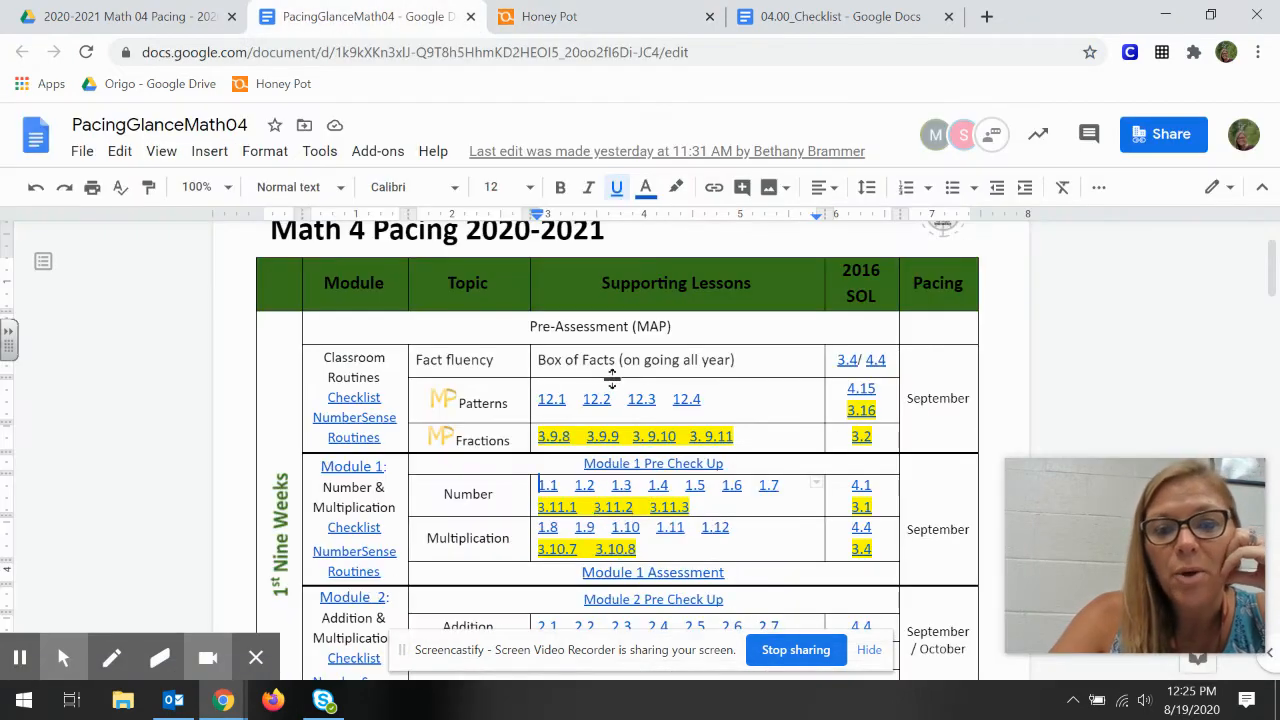
click(584, 486)
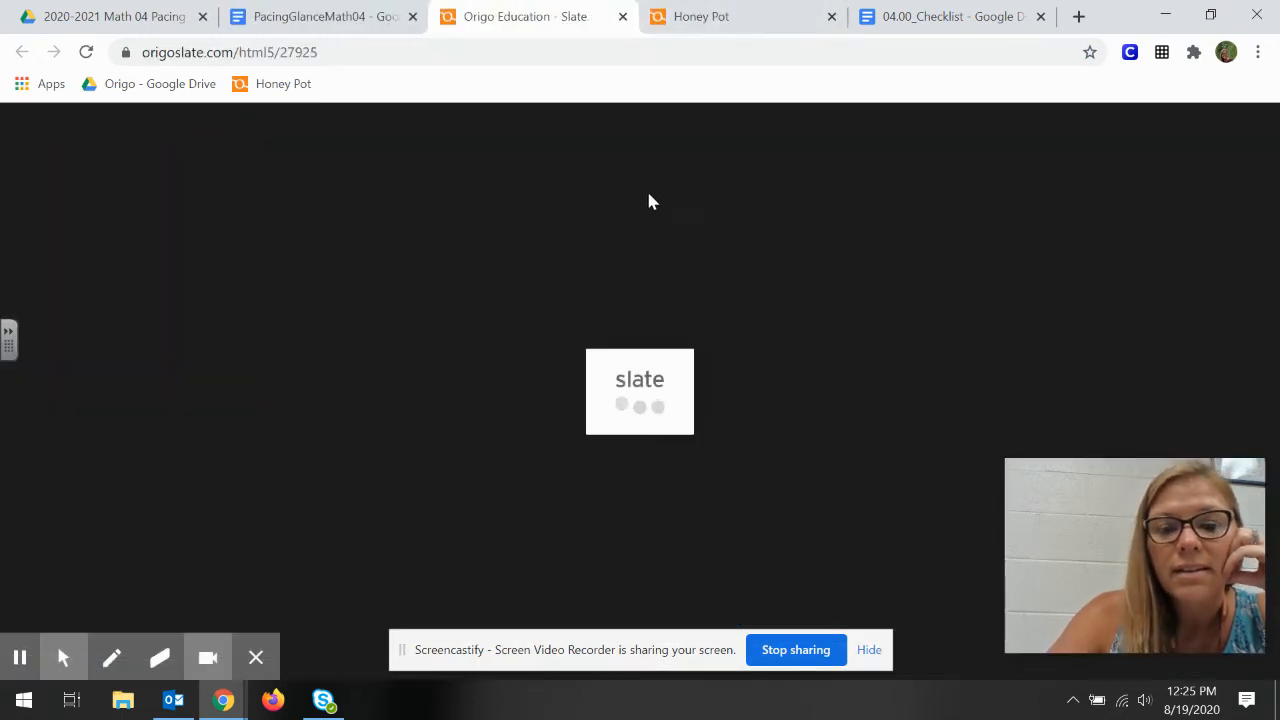
mouse_move(496, 328)
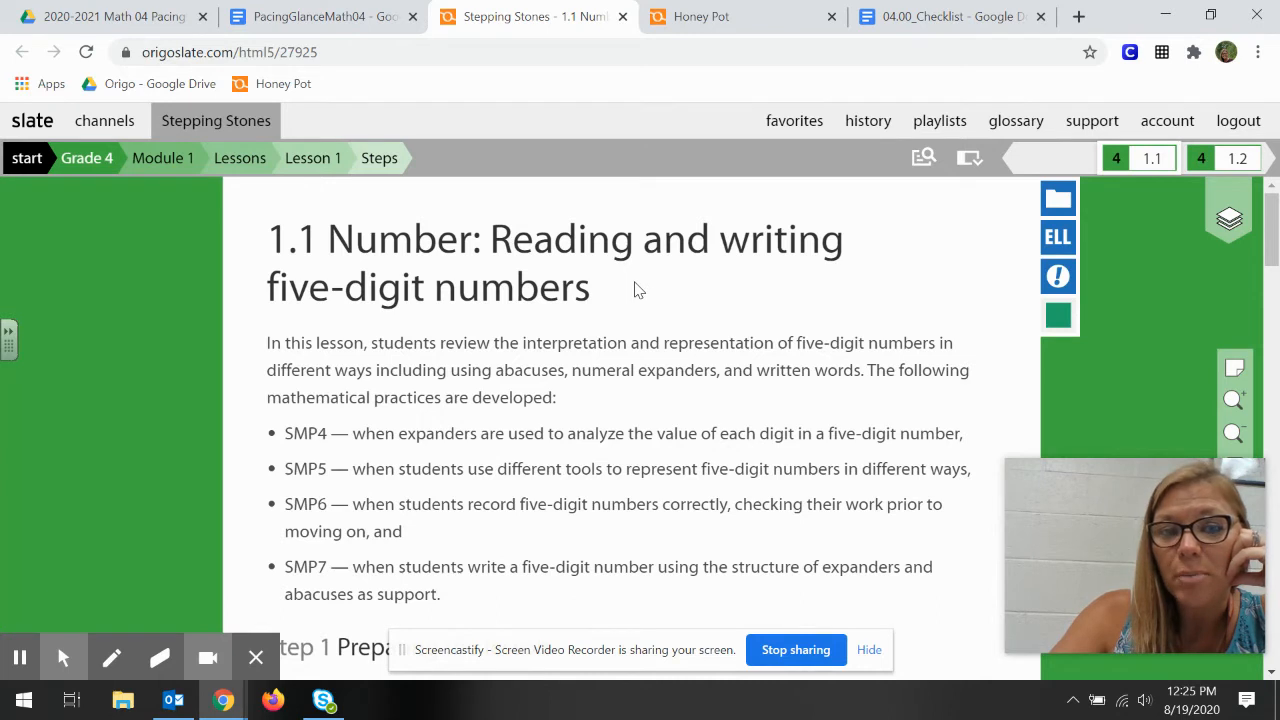
click(320, 16)
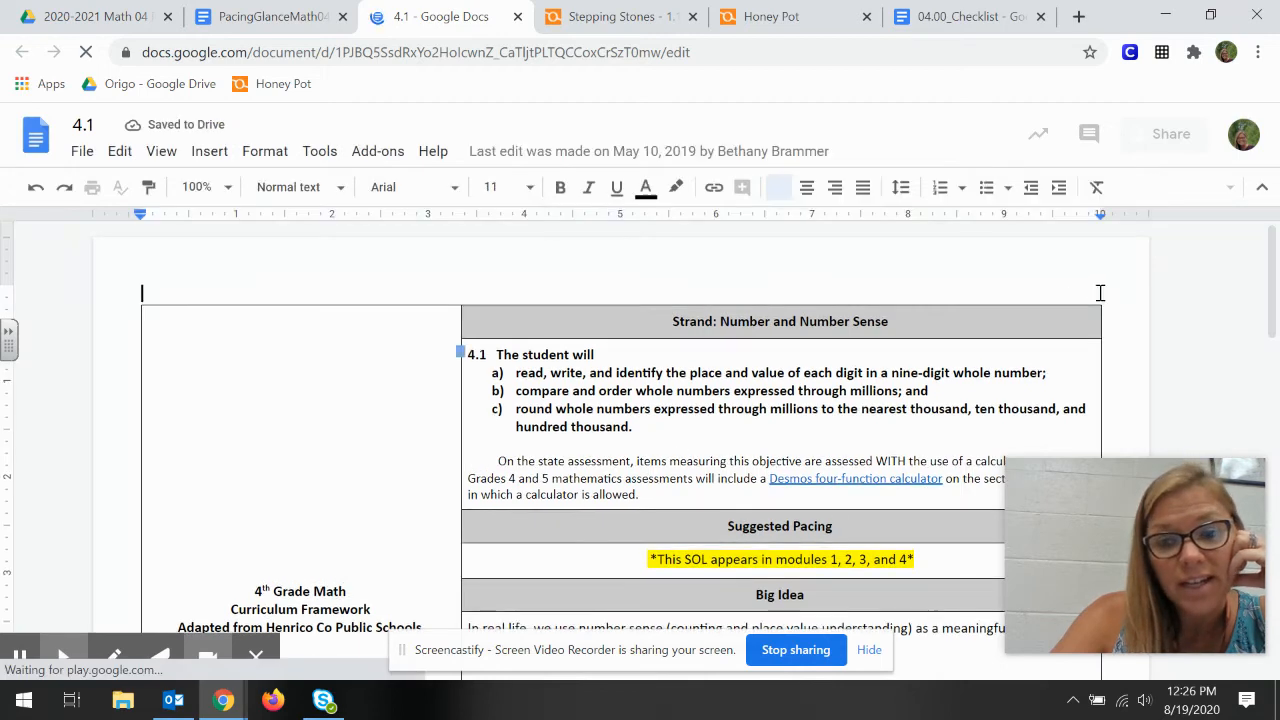
Step: Scroll the SOL 4.1 framework through Related Standards and Essential Questions to Understanding the Standard
scroll(down, 3)
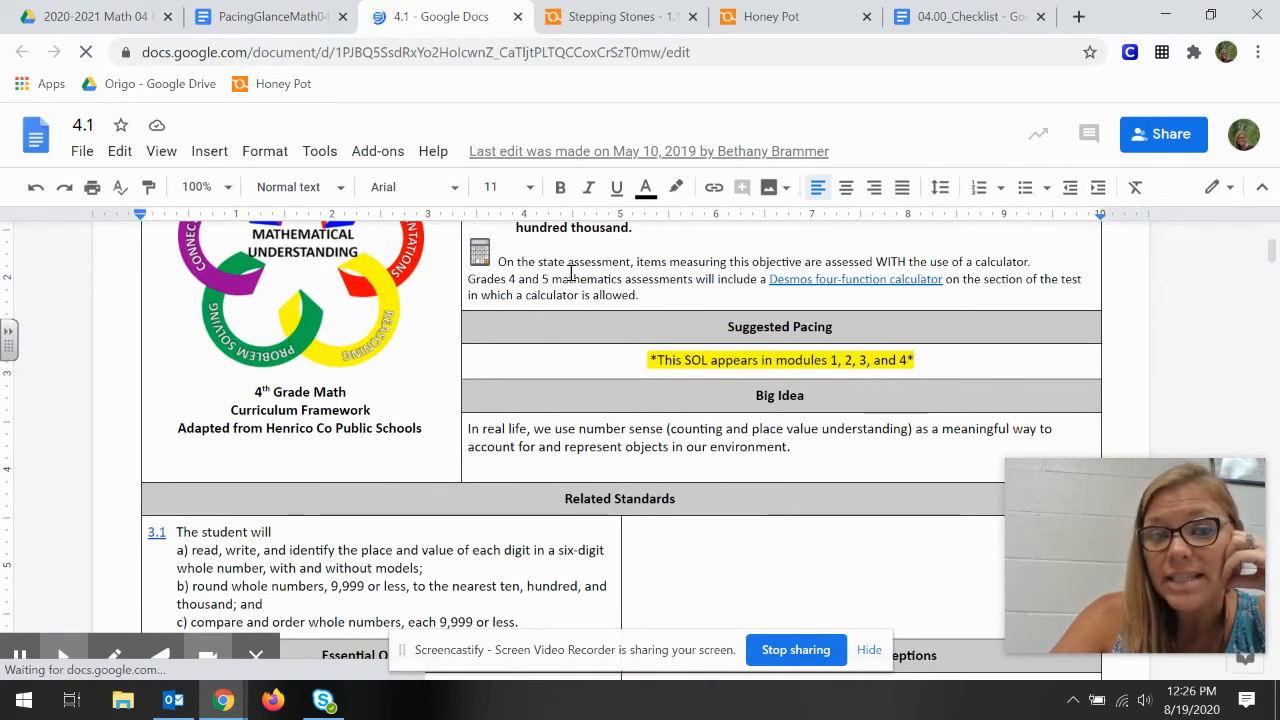
scroll(down, 3)
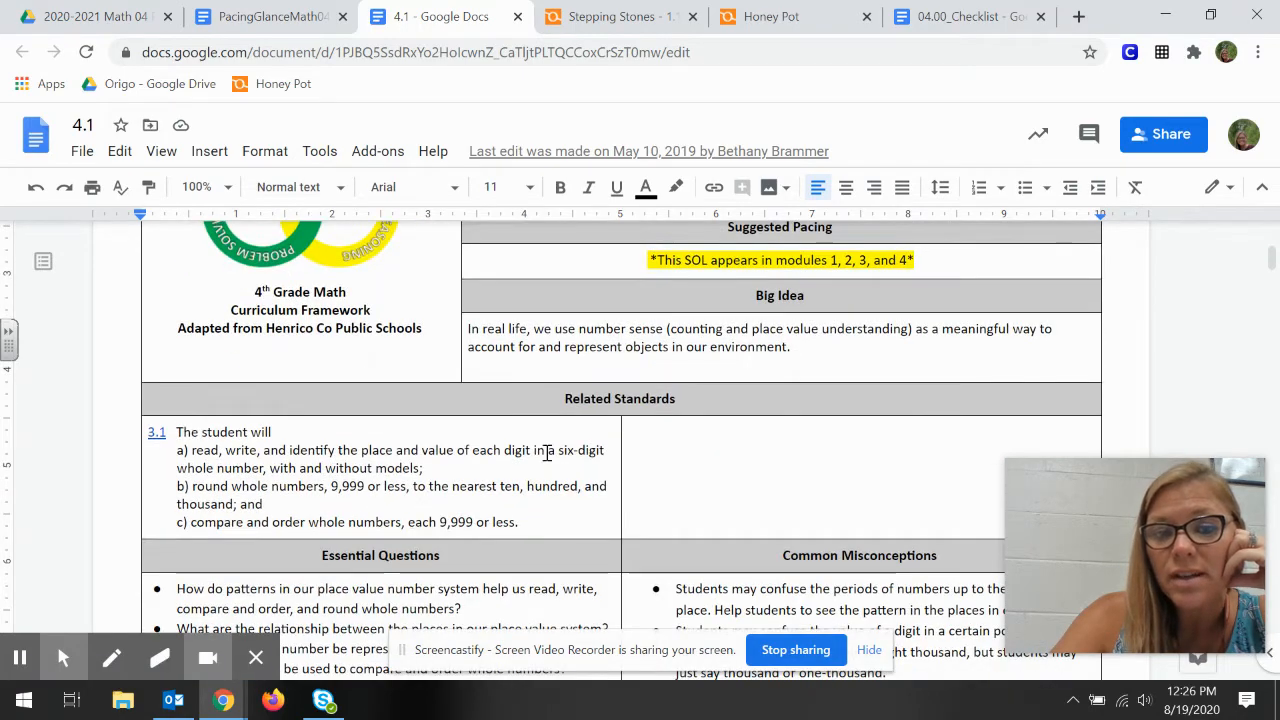
scroll(down, 3)
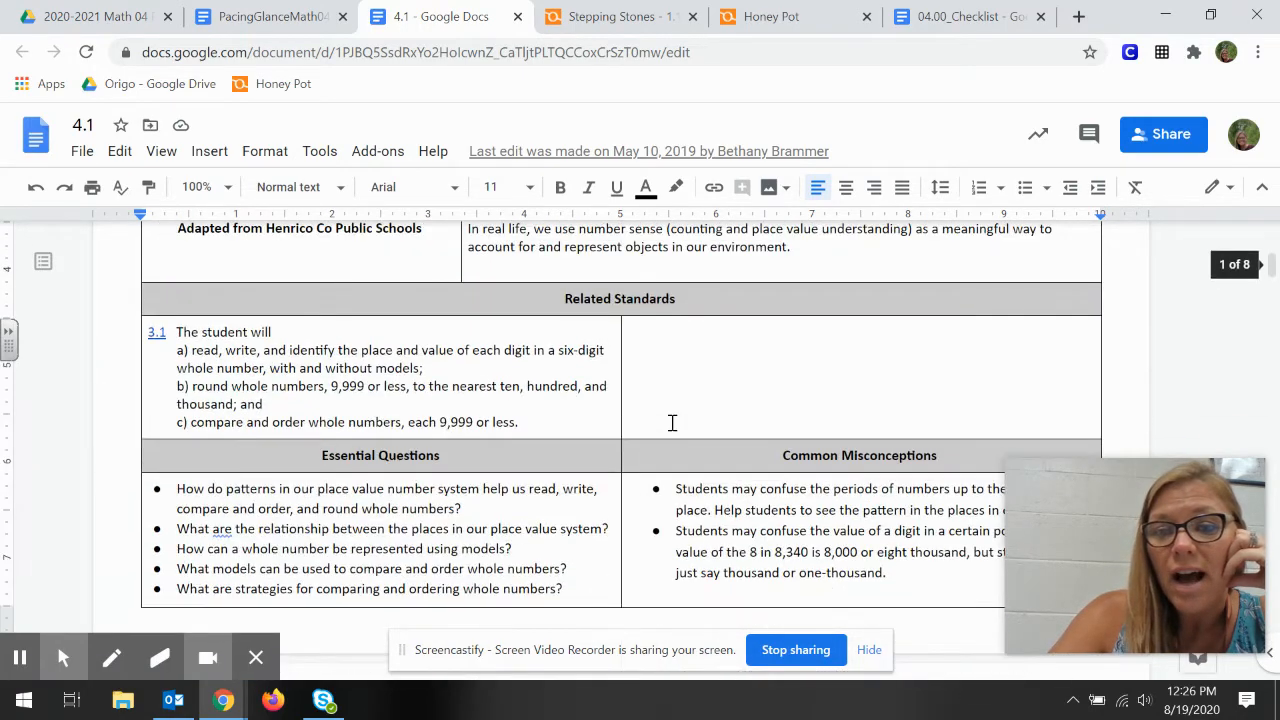
scroll(down, 3)
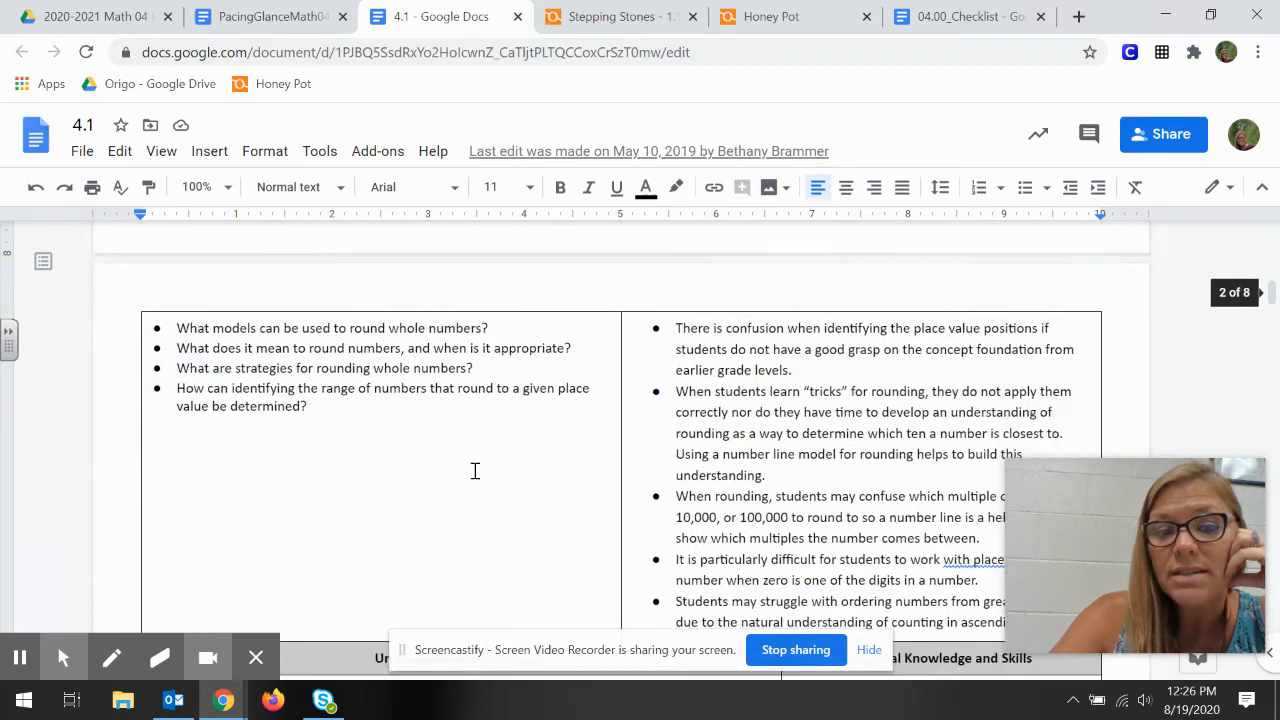
scroll(down, 3)
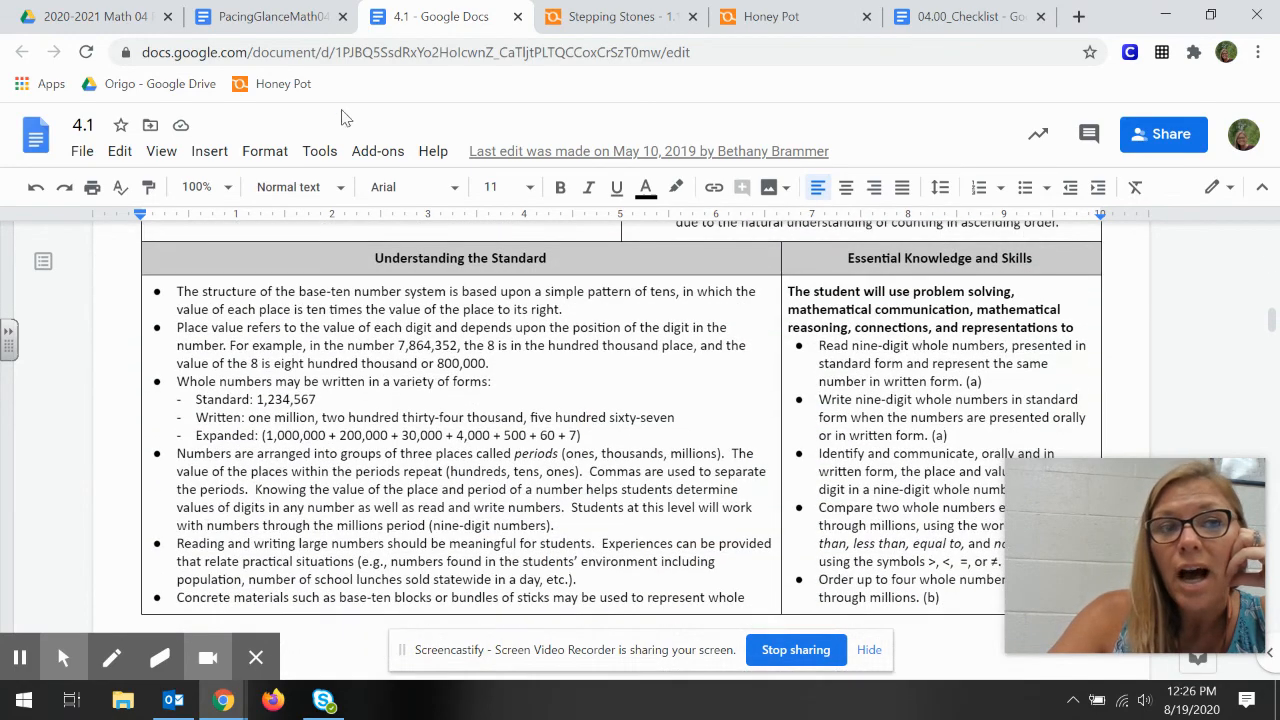
mouse_move(270, 16)
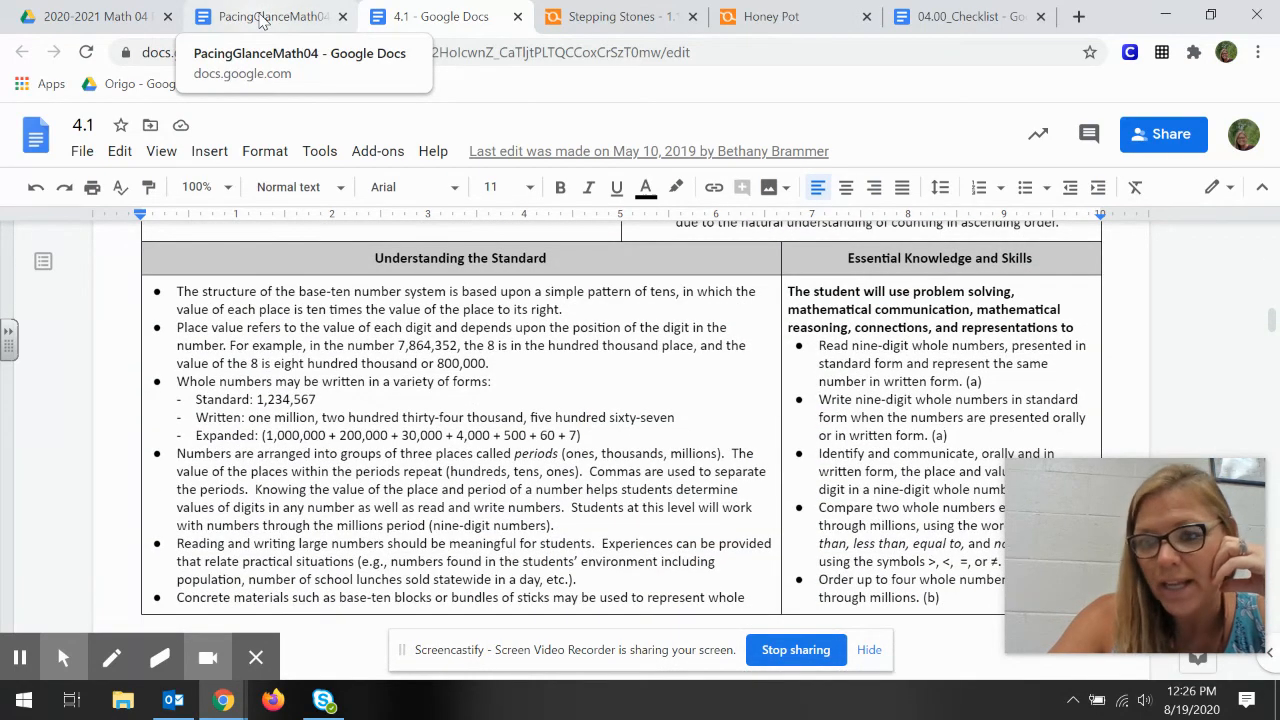
Step: Return to the PacingGlanceMath04 table, then open My Drive via the Origo - Google Drive bookmark
click(264, 18)
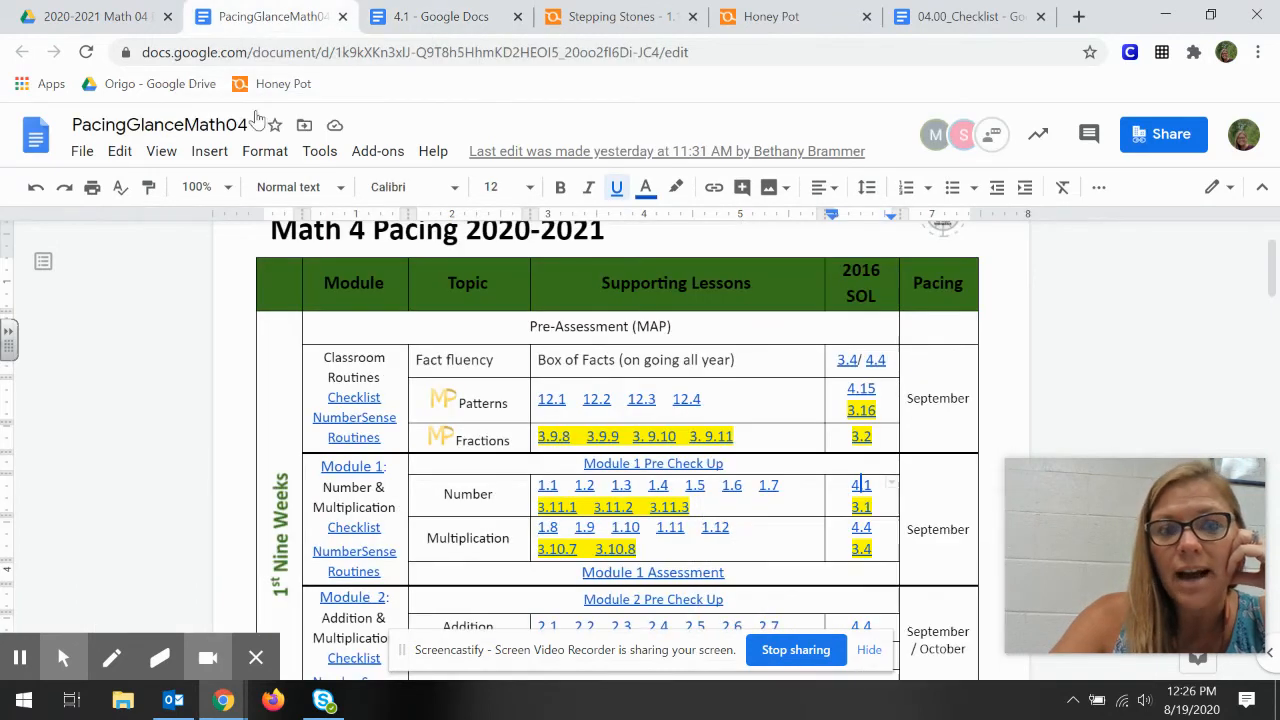
scroll(down, 3)
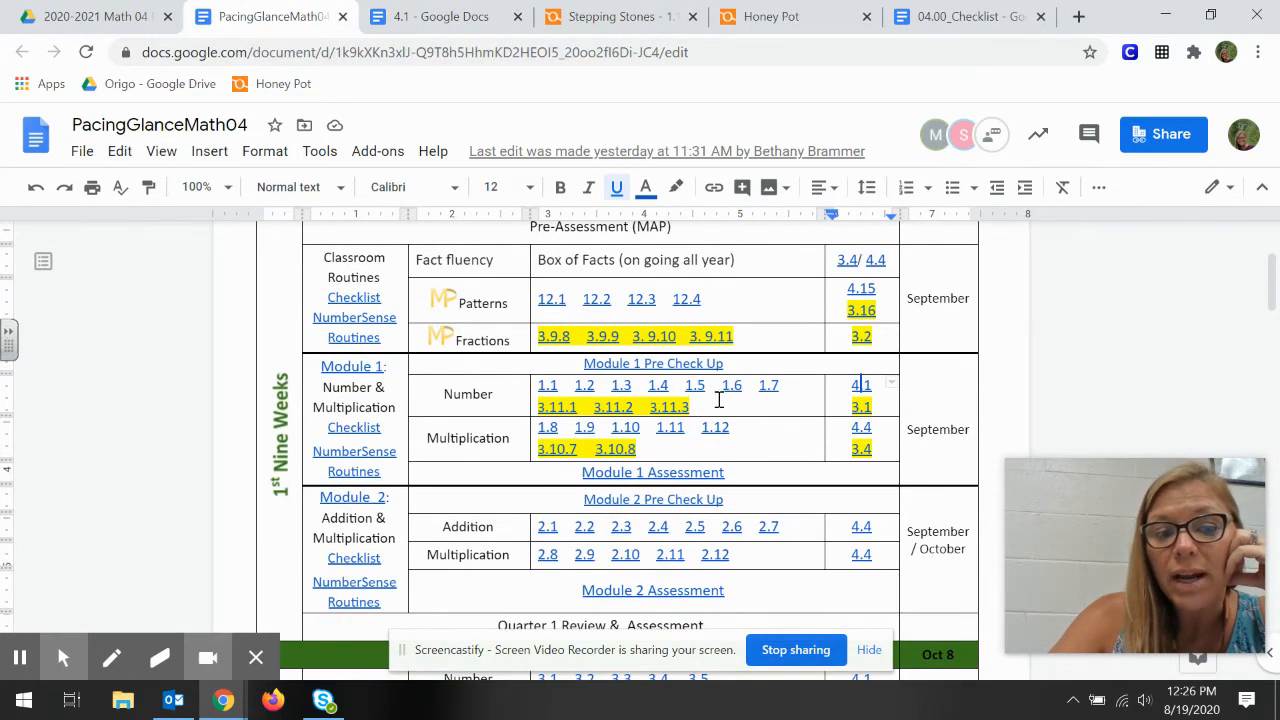
mouse_move(204, 432)
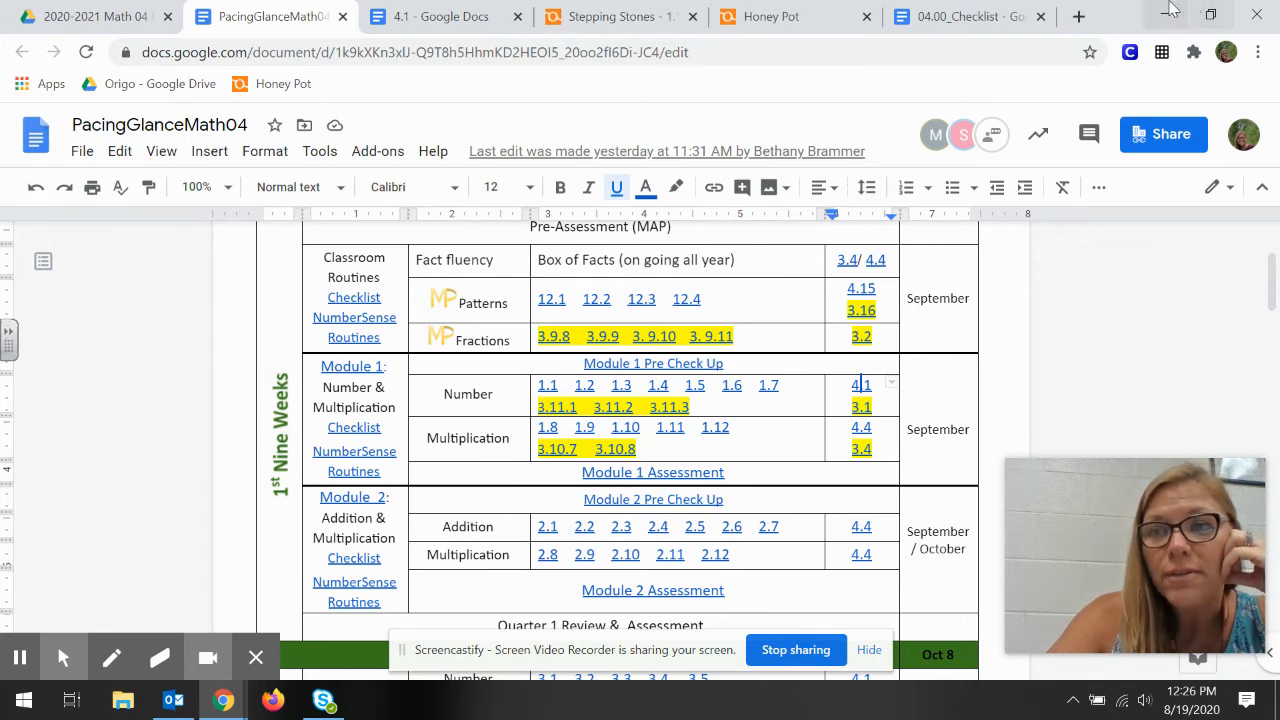
click(1084, 16)
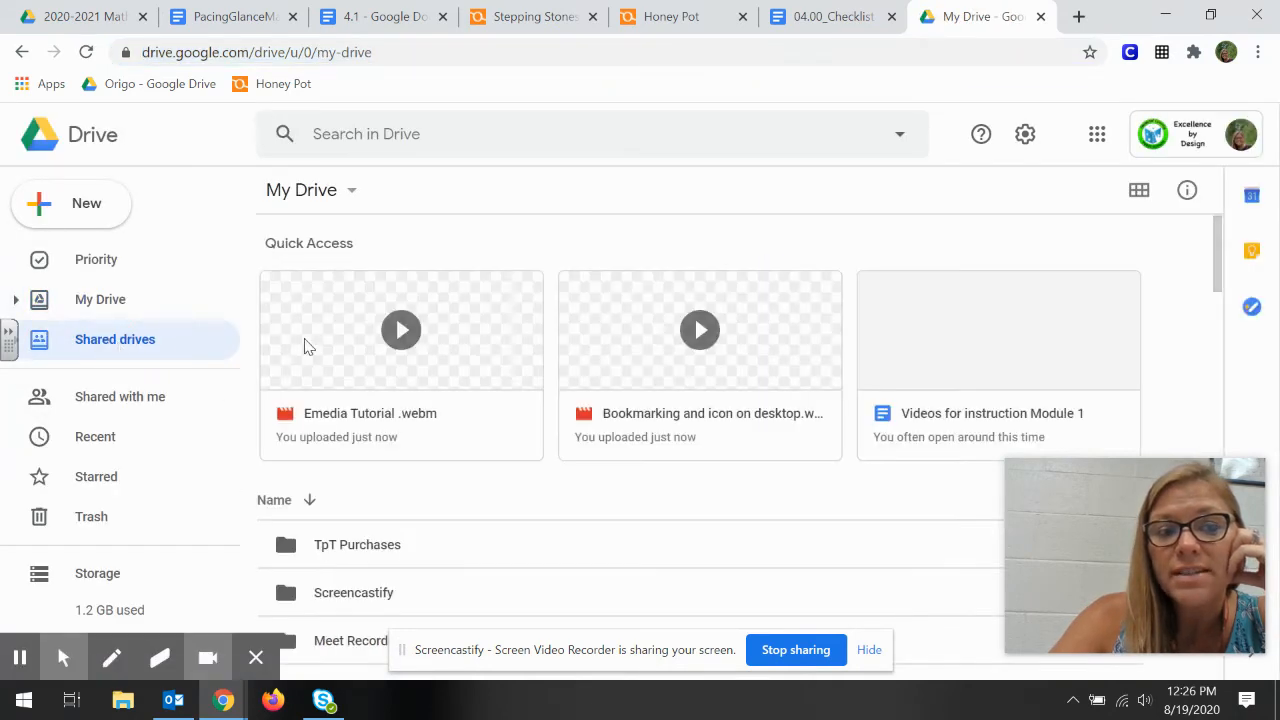
Step: Open the 2020-2021 Math Pacing Guides K-8 shared drive listing its grade-level folders
click(114, 340)
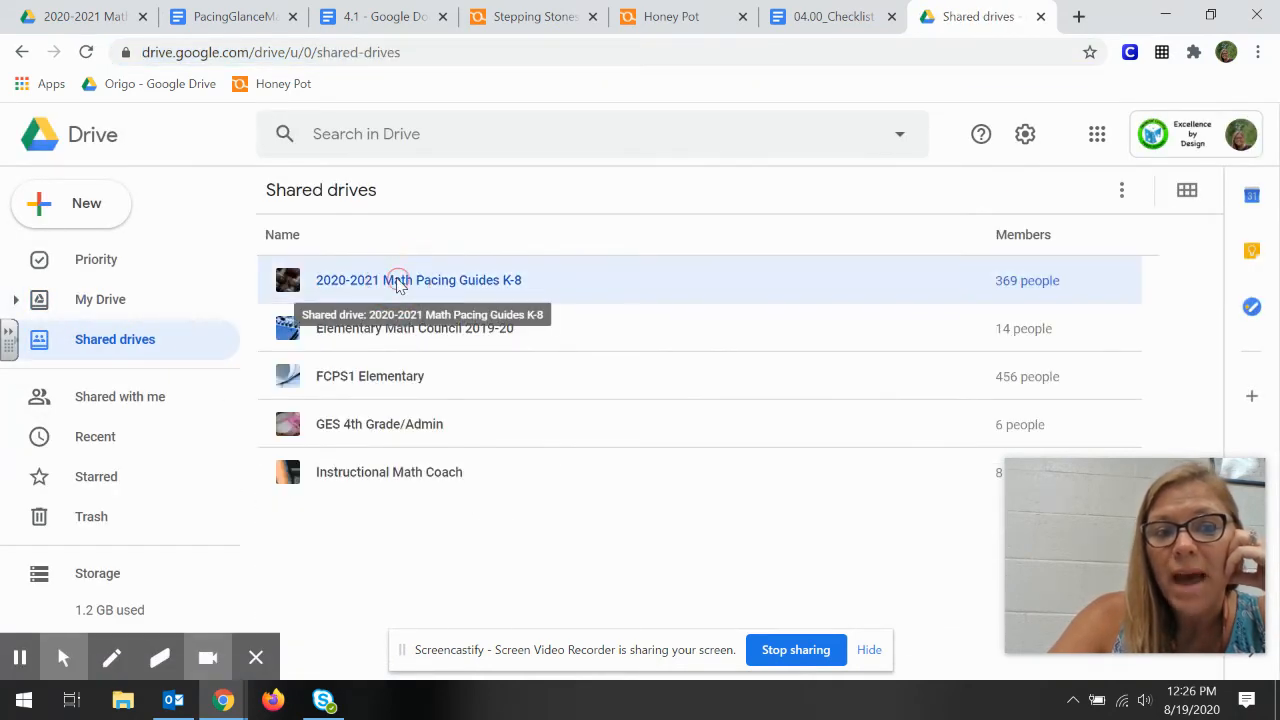
double_click(418, 280)
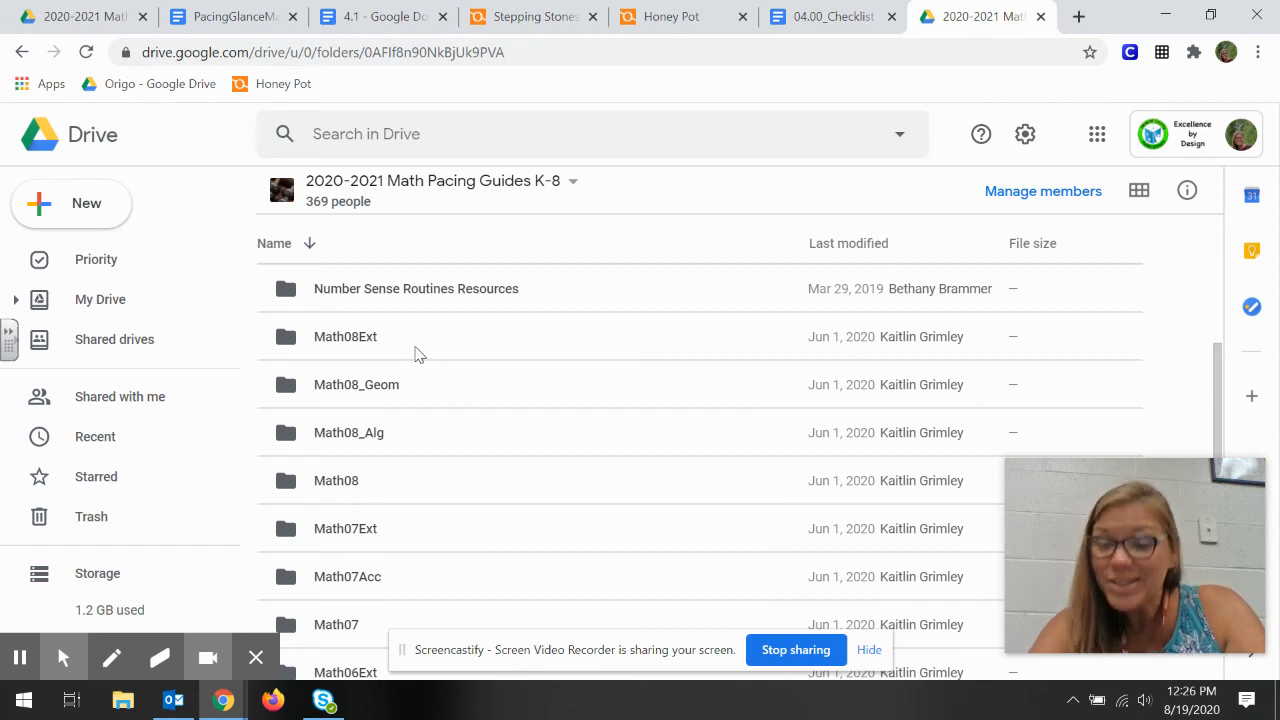
mouse_move(362, 414)
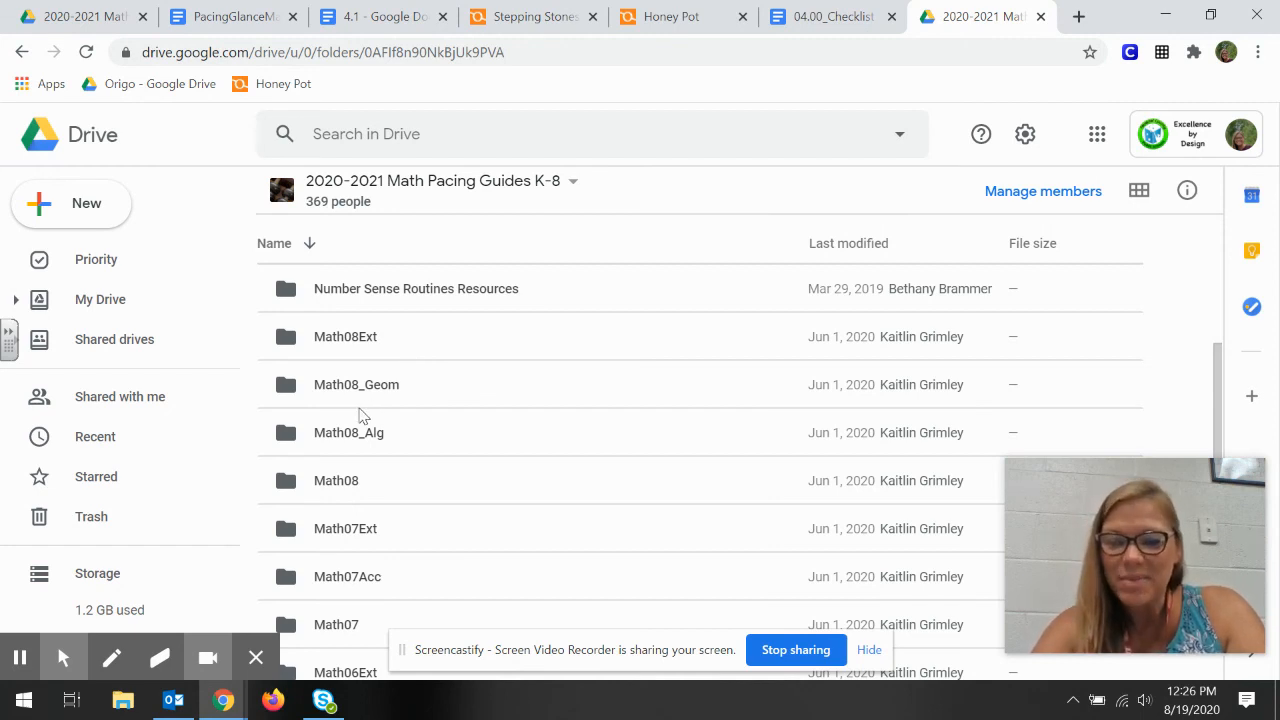
mouse_move(660, 600)
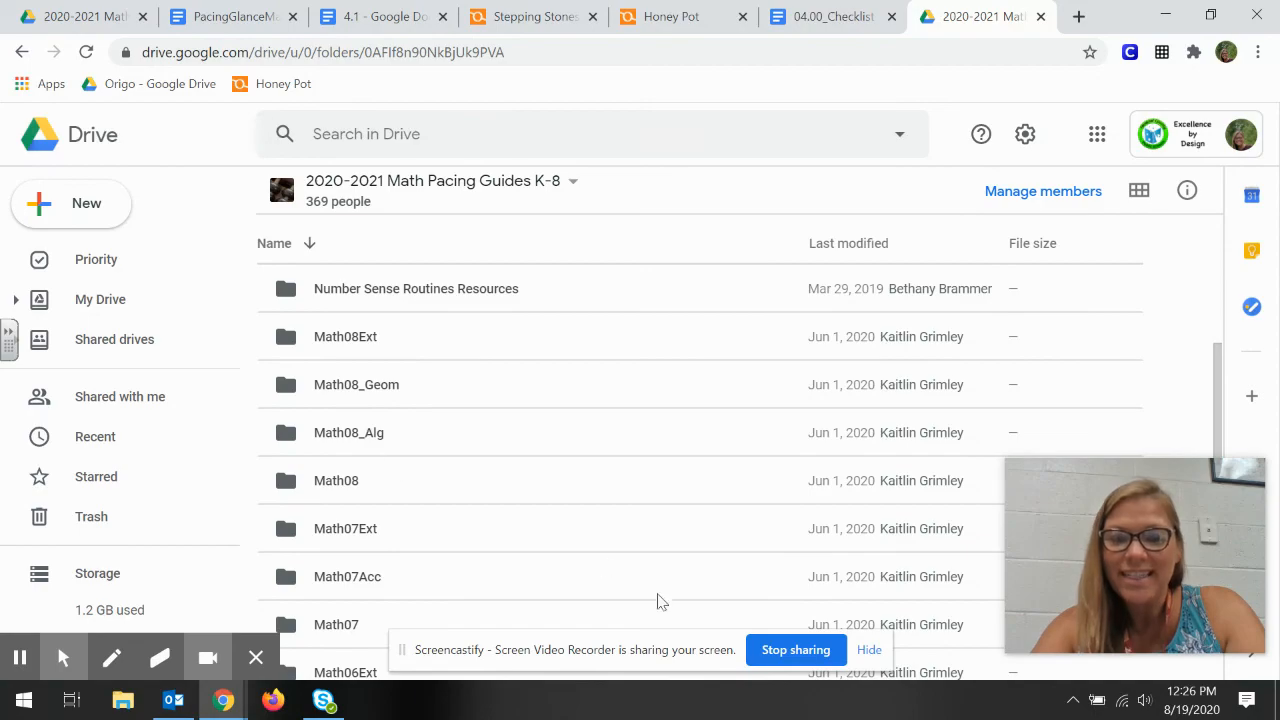